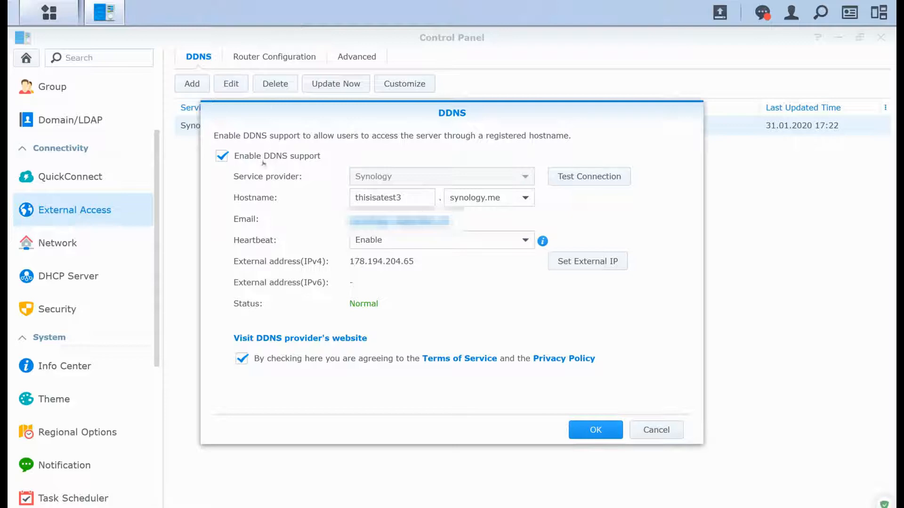
# Save the DDNS hostname thisisatest3.synology.me with Normal status, then go to Security
pyautogui.click(595, 429)
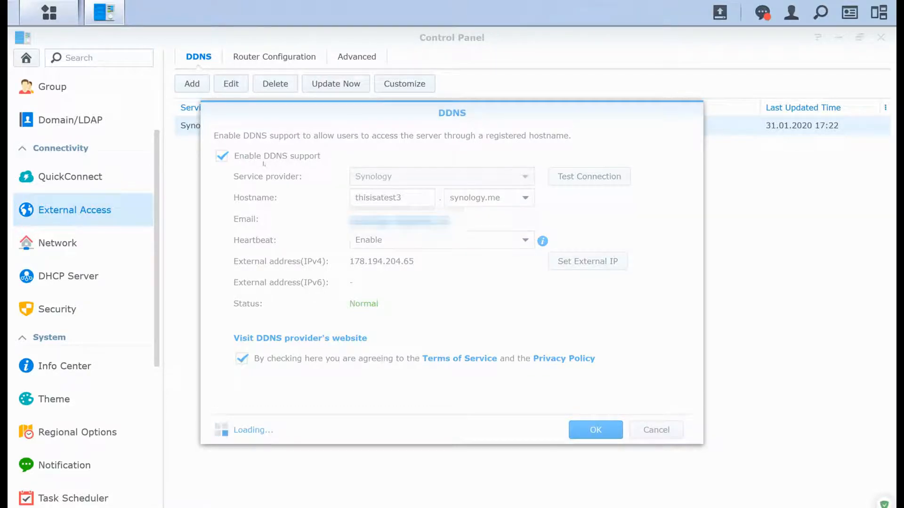
pyautogui.click(595, 430)
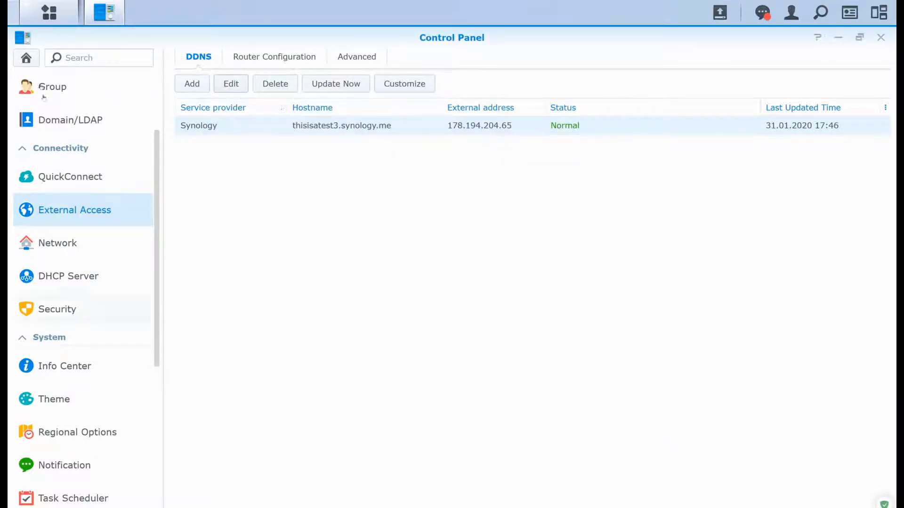
pyautogui.click(57, 309)
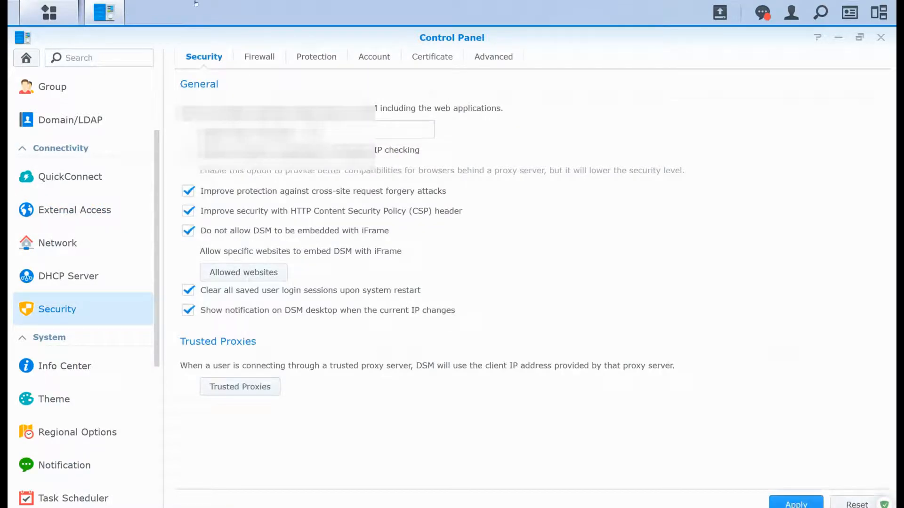
# Show the Certificate list, including synology.com valid until 10.06.2037
pyautogui.click(431, 56)
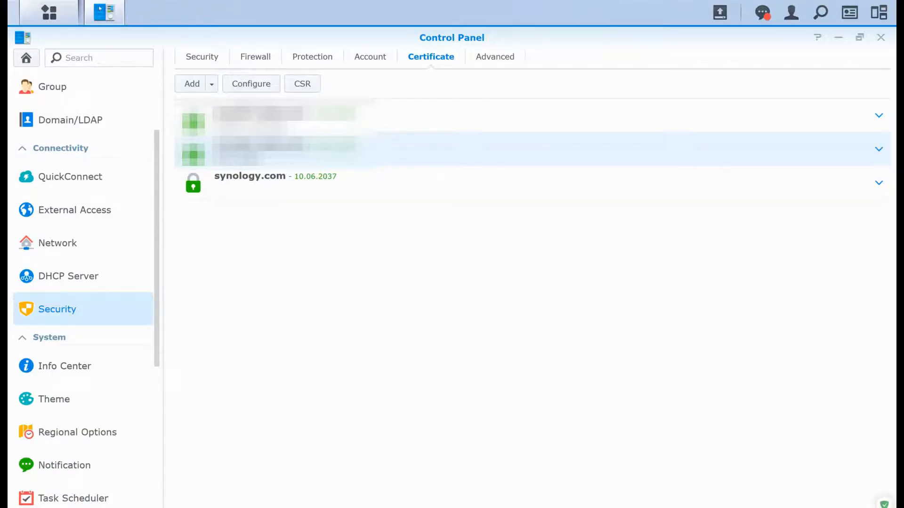
# Start adding a new certificate via Let's Encrypt
pyautogui.click(190, 83)
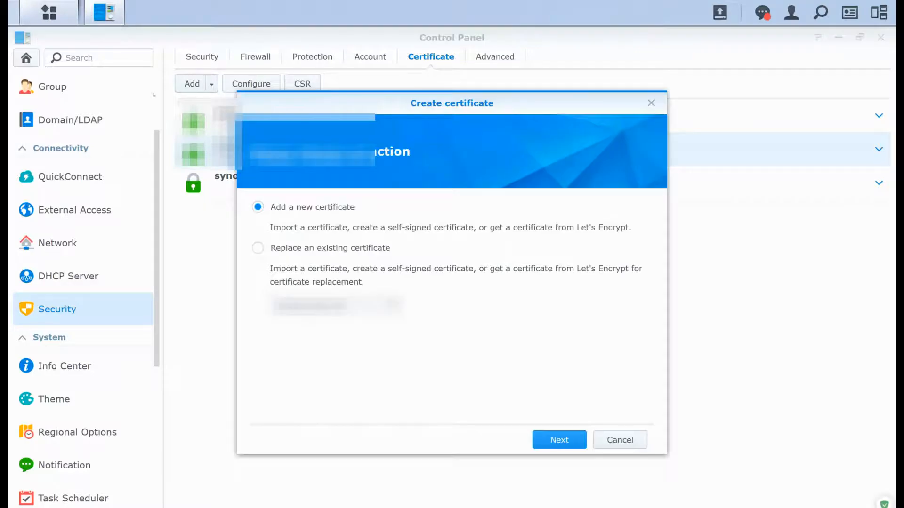
pyautogui.click(559, 439)
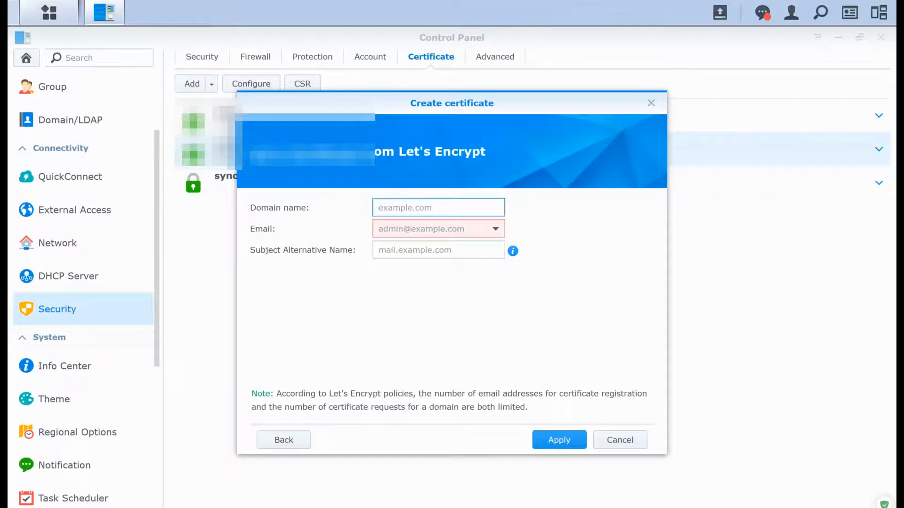
pyautogui.press('alt+tab')
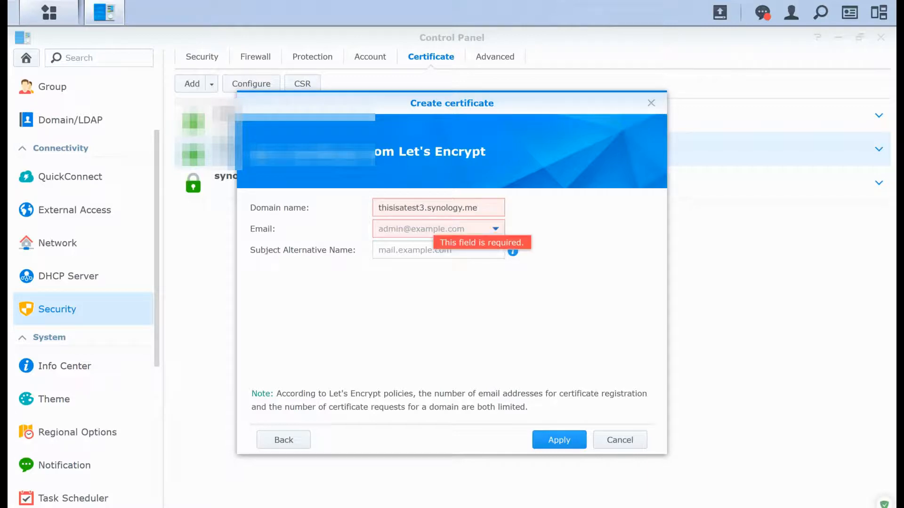
pyautogui.write('thisisatest3.synology.me')
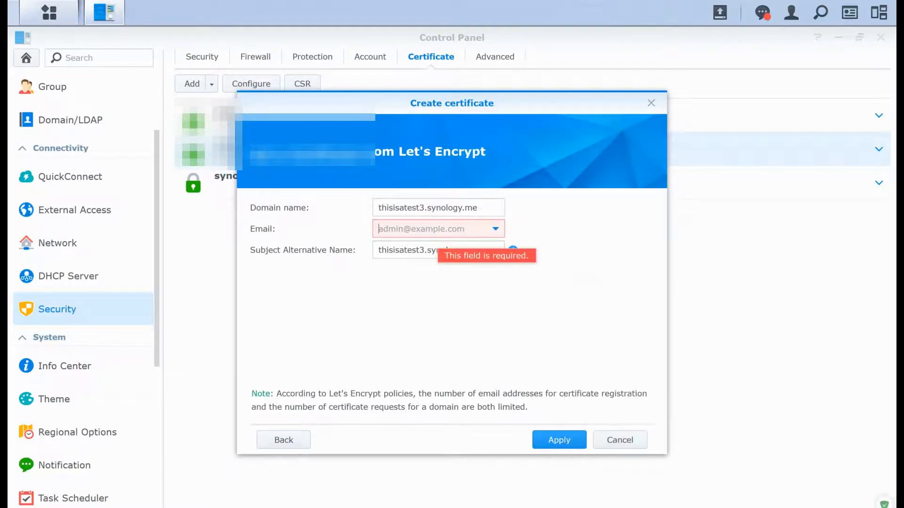
pyautogui.write('test1@test.fr')
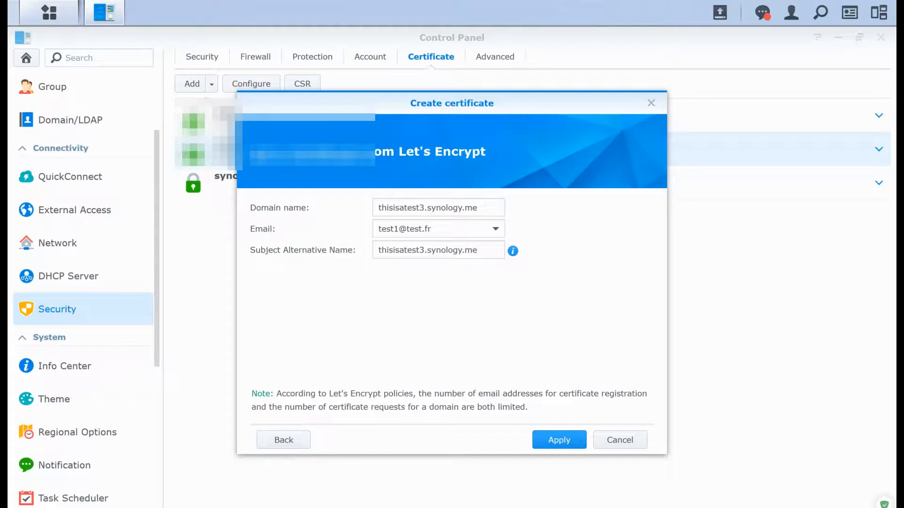
pyautogui.moveTo(246, 172)
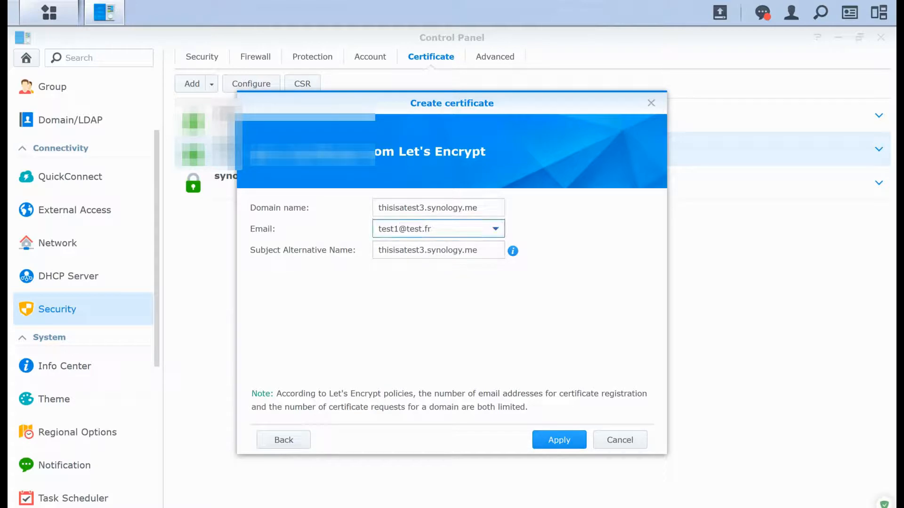
pyautogui.write('test2@test.fr')
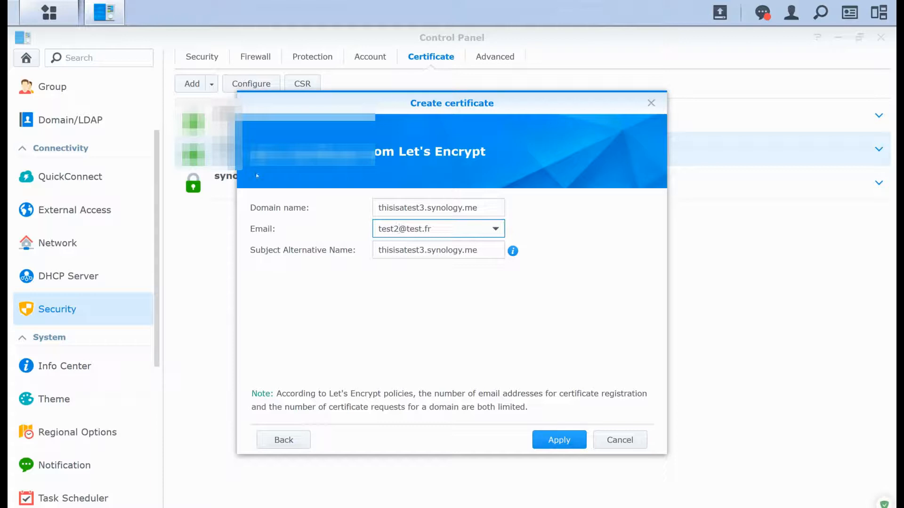
pyautogui.click(391, 228)
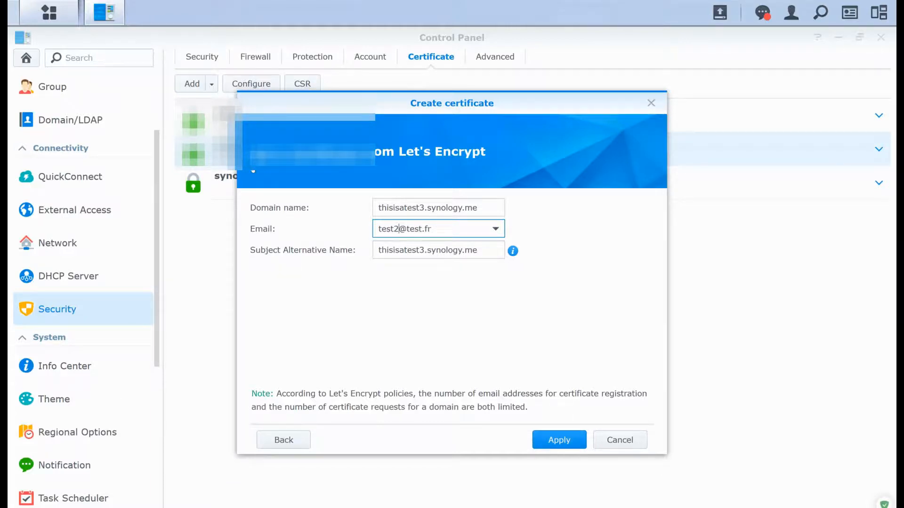
pyautogui.press('Alt+Tab')
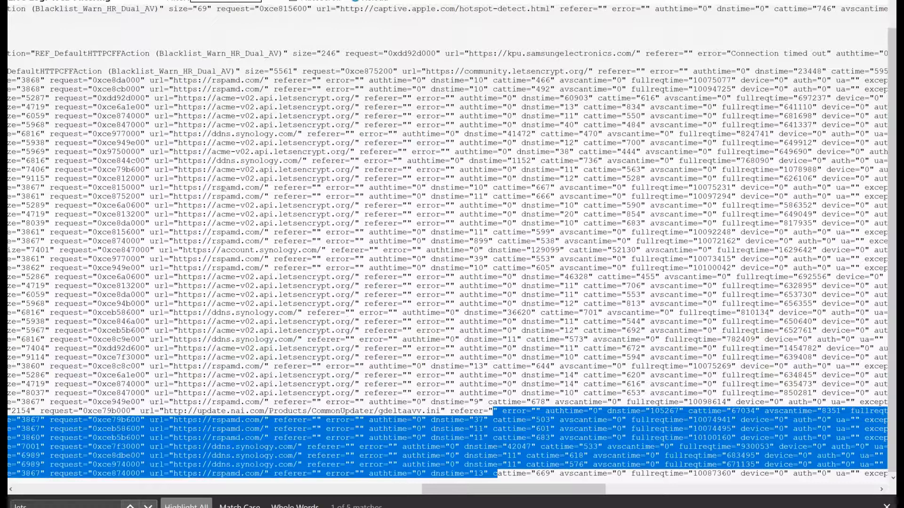
# Review the acme-v02.api.letsencrypt.org web filter entries, then switch to the packet filter log
pyautogui.scroll(-3)
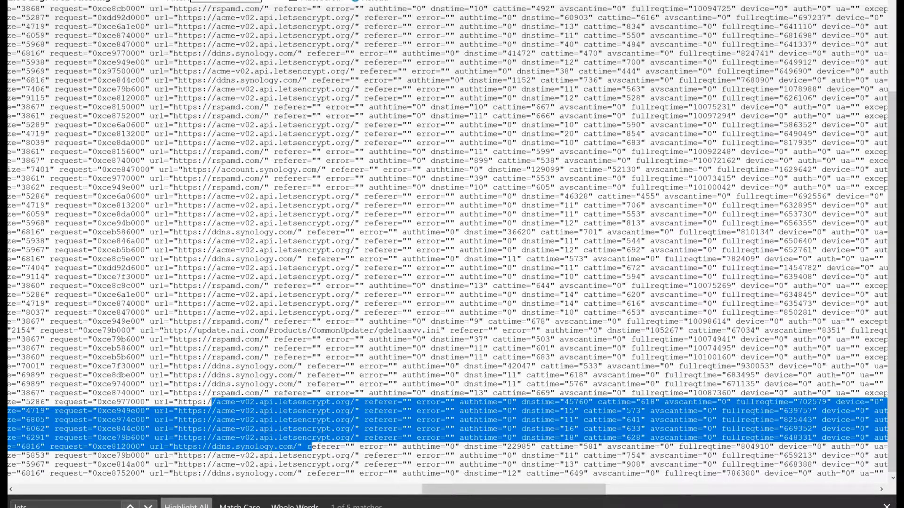
pyautogui.scroll(-3)
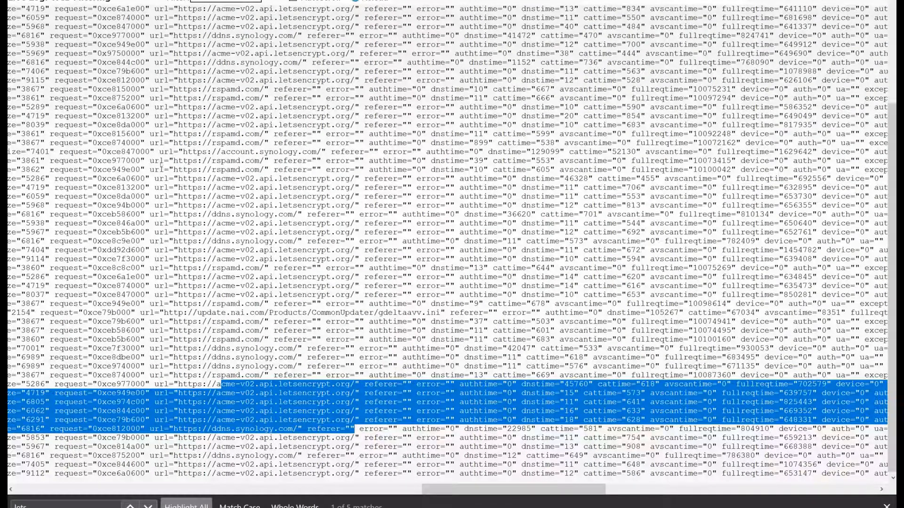
pyautogui.press('Alt+Tab')
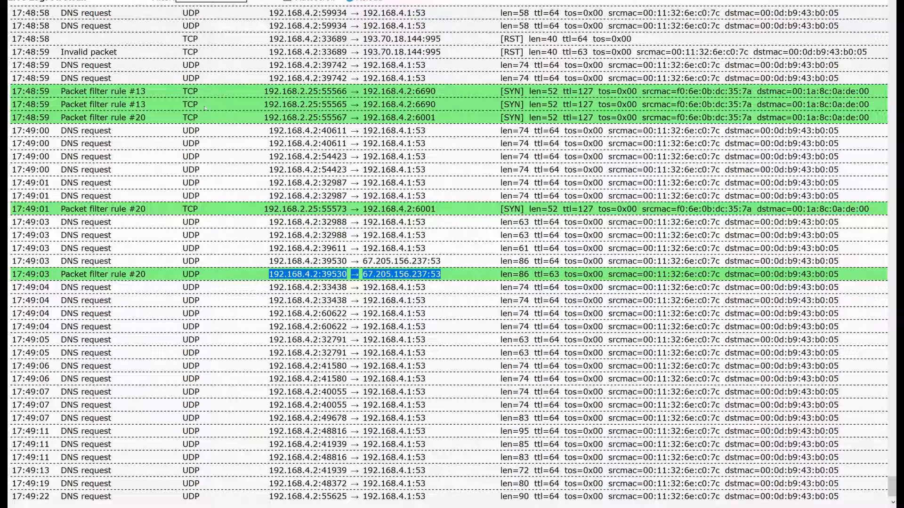
pyautogui.scroll(-3)
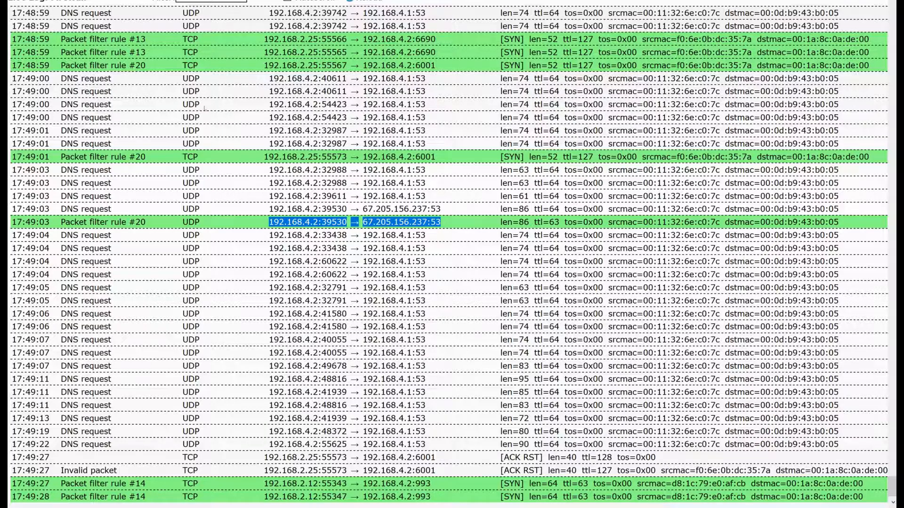
pyautogui.scroll(-3)
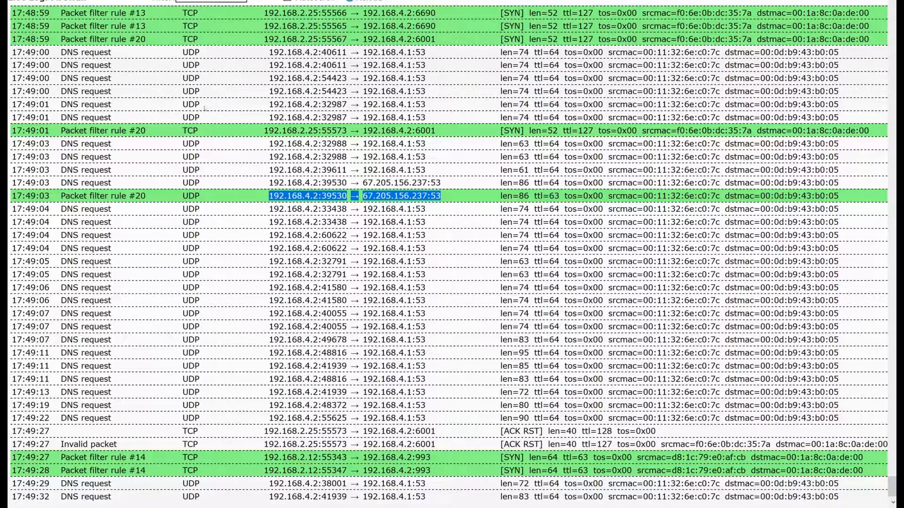
pyautogui.scroll(-3)
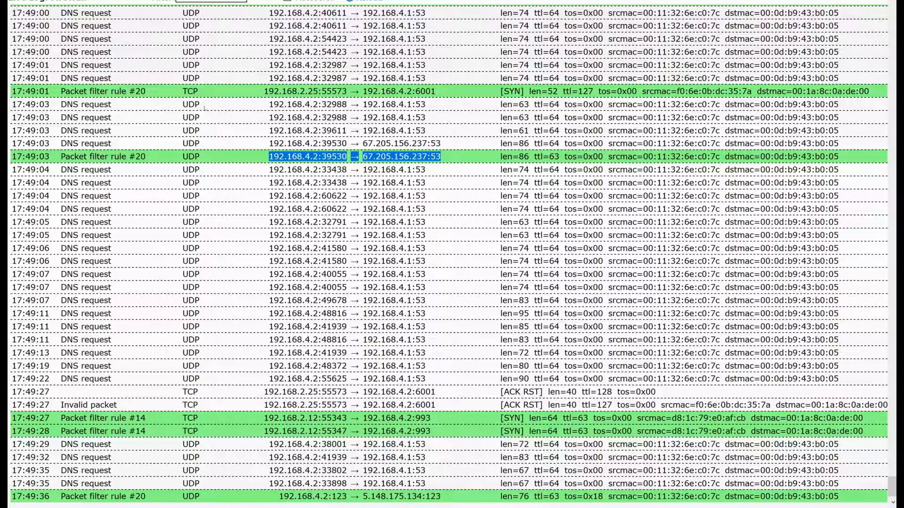
pyautogui.press('alt+tab')
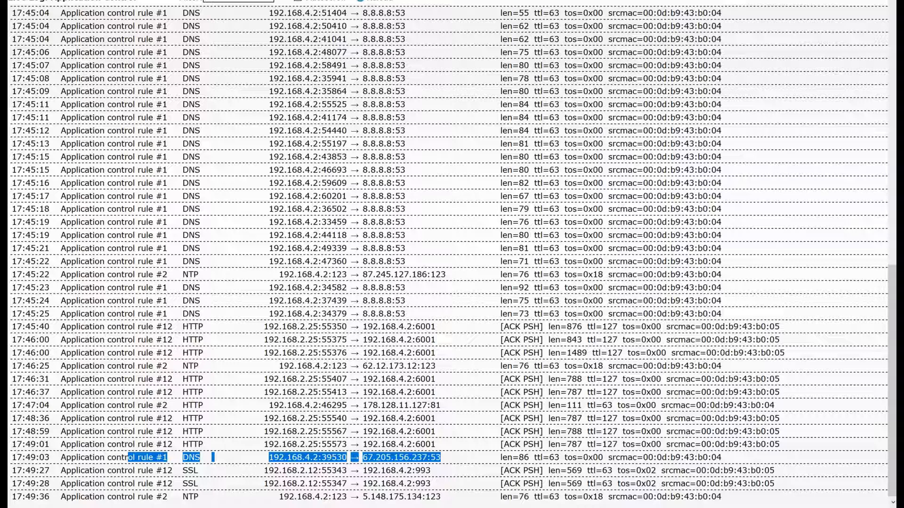
# Scroll the application control log, then return to the packet filter live log
pyautogui.scroll(-3)
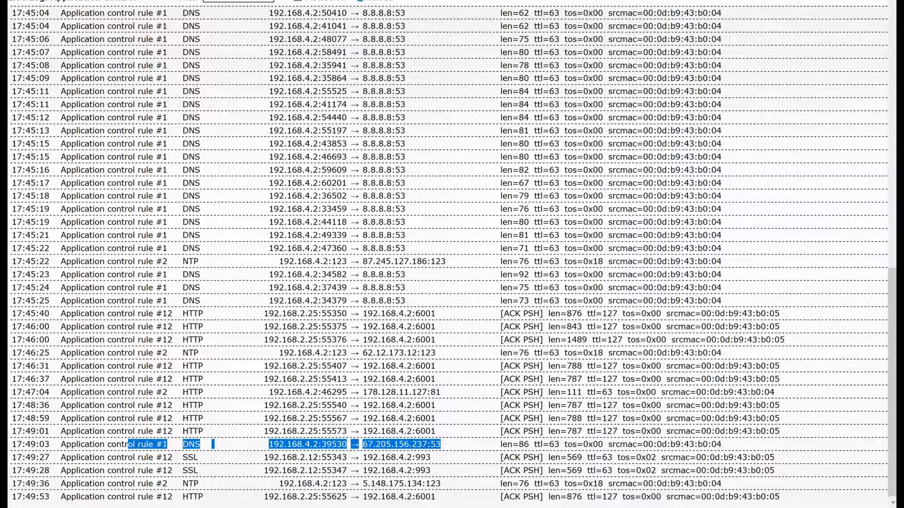
pyautogui.scroll(-3)
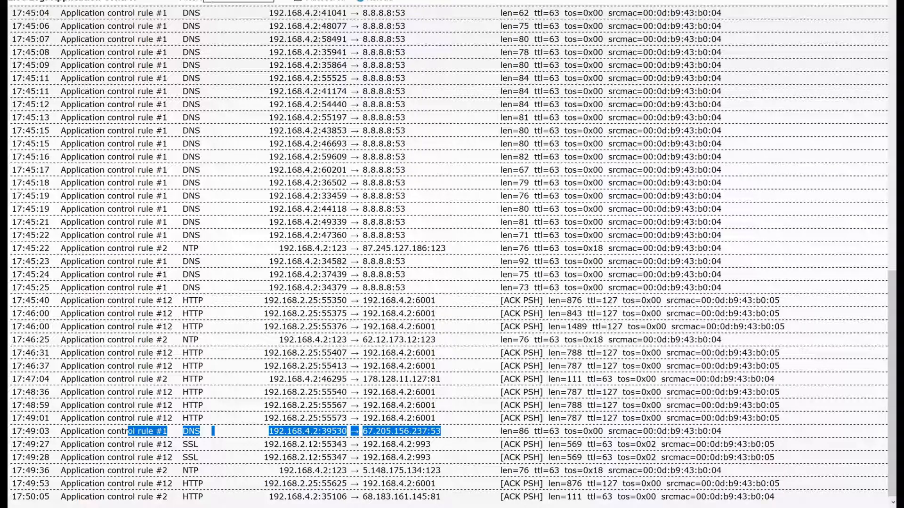
pyautogui.scroll(-3)
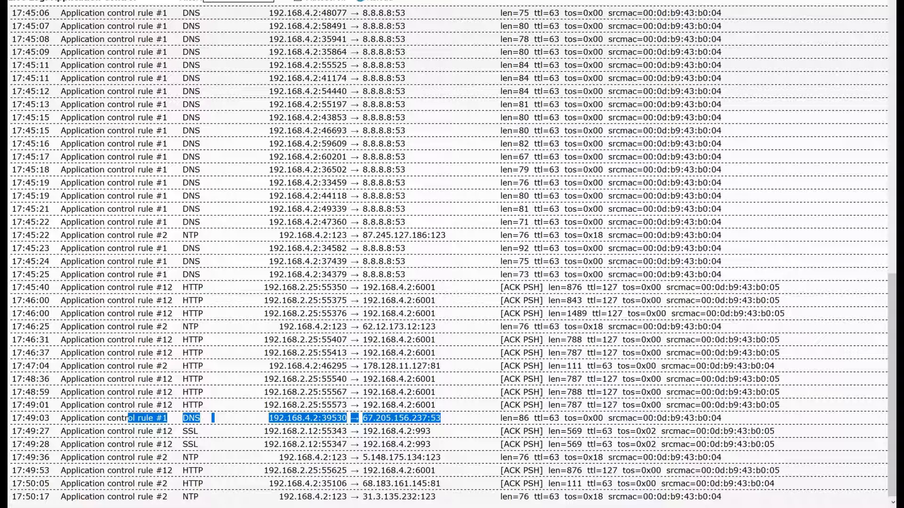
pyautogui.press('Alt+Tab')
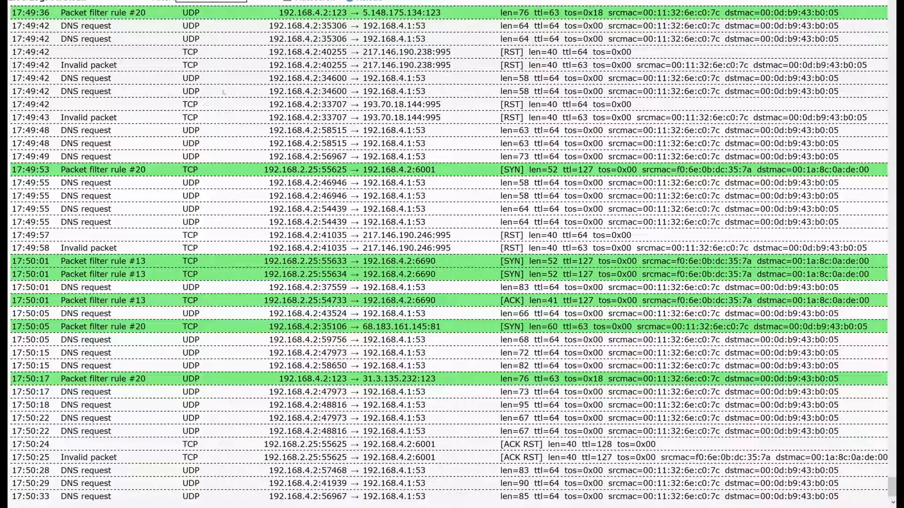
pyautogui.scroll(-3)
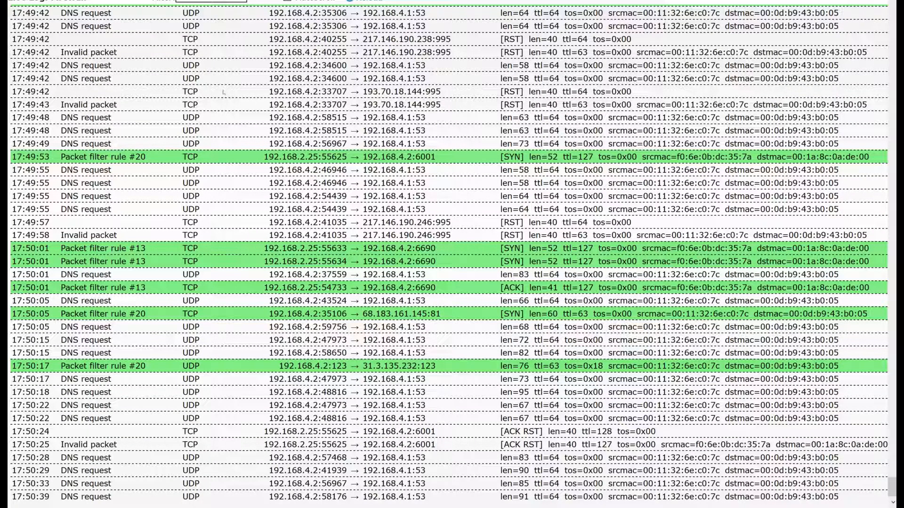
pyautogui.scroll(-3)
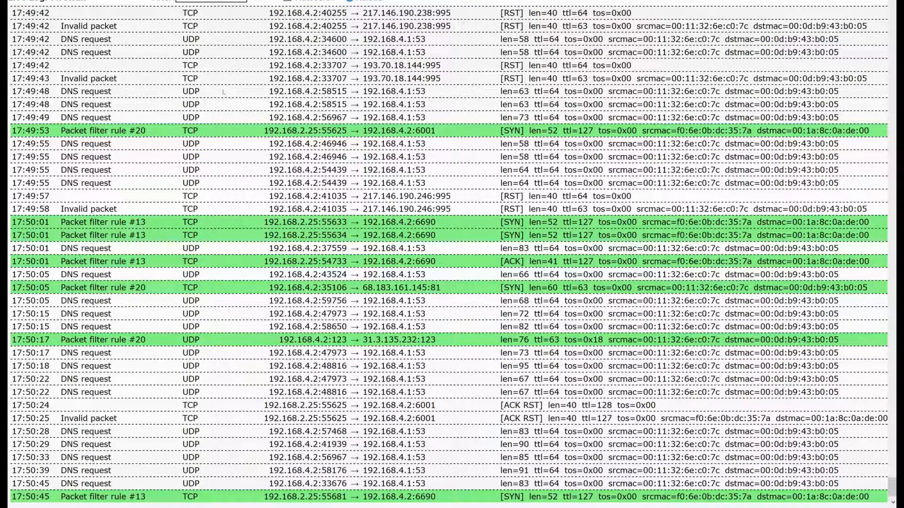
pyautogui.scroll(-3)
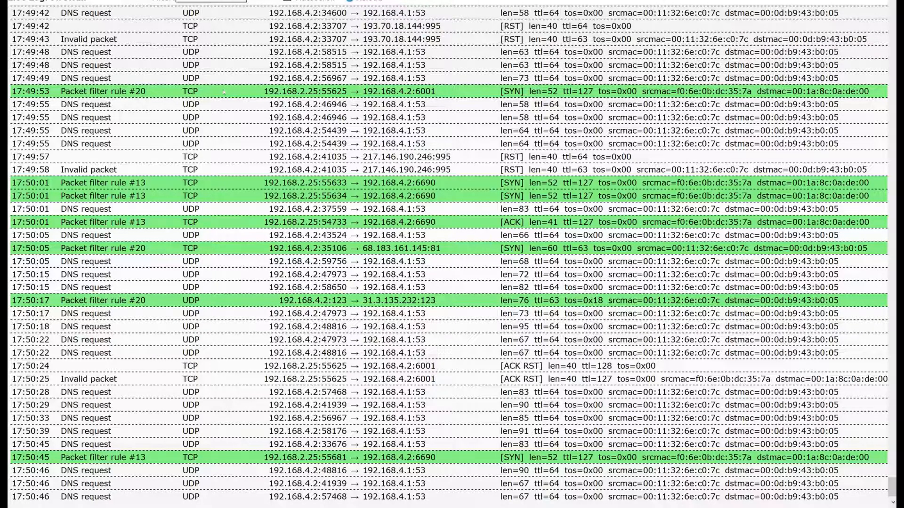
pyautogui.scroll(-3)
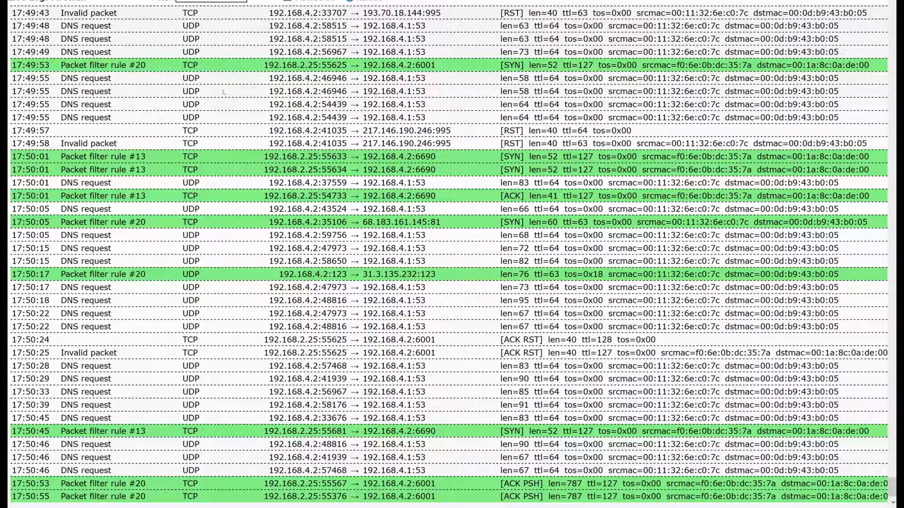
pyautogui.scroll(-3)
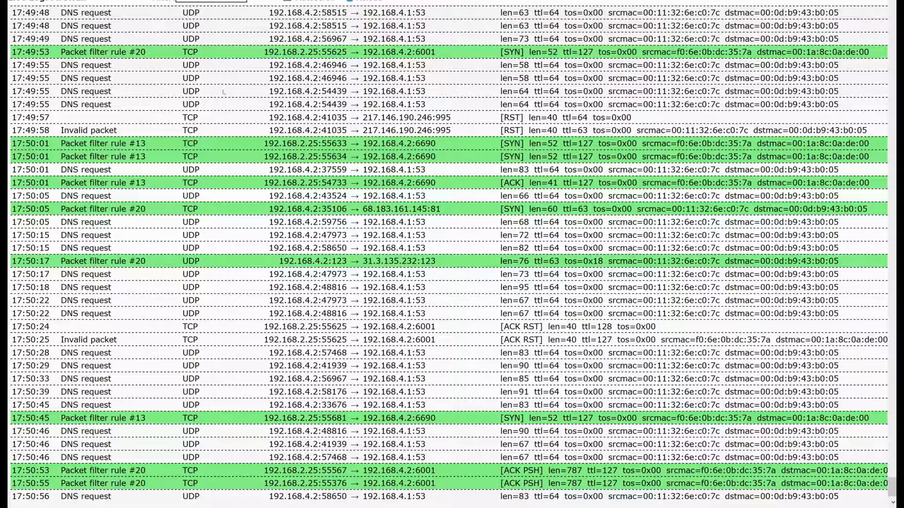
pyautogui.scroll(-3)
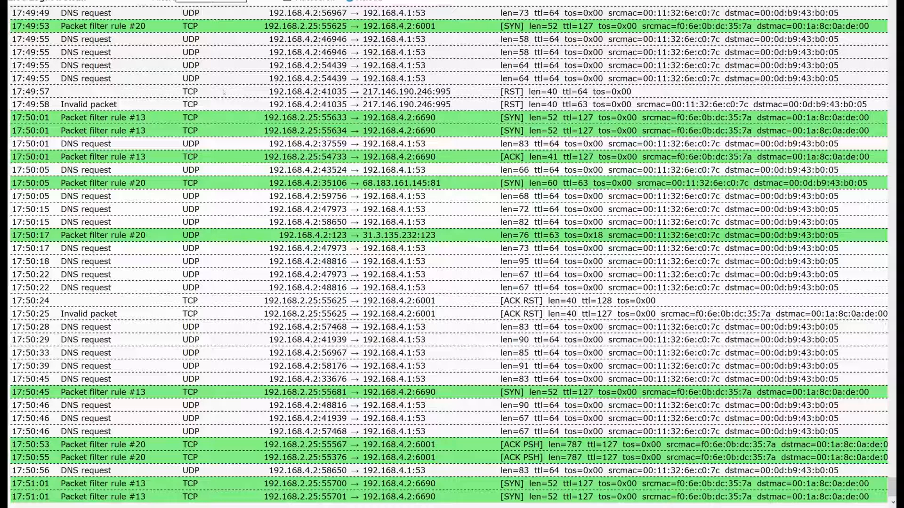
pyautogui.scroll(-3)
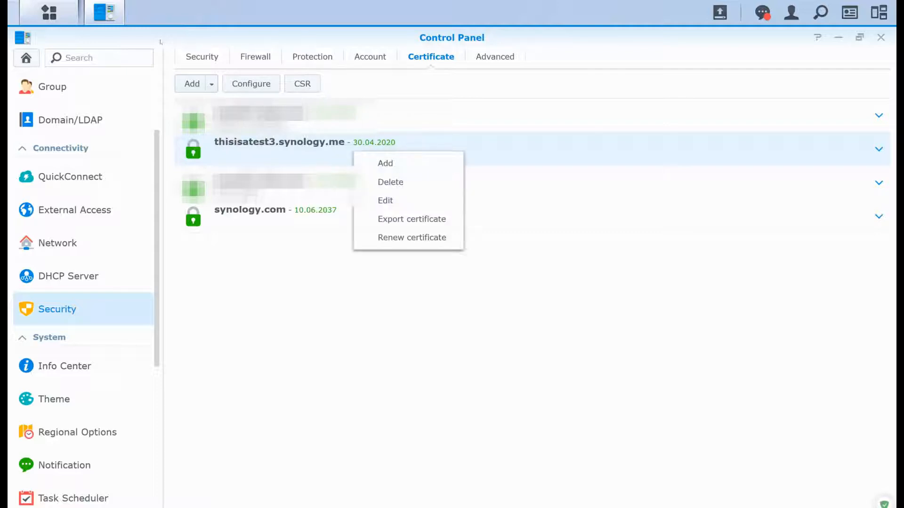
pyautogui.moveTo(412, 237)
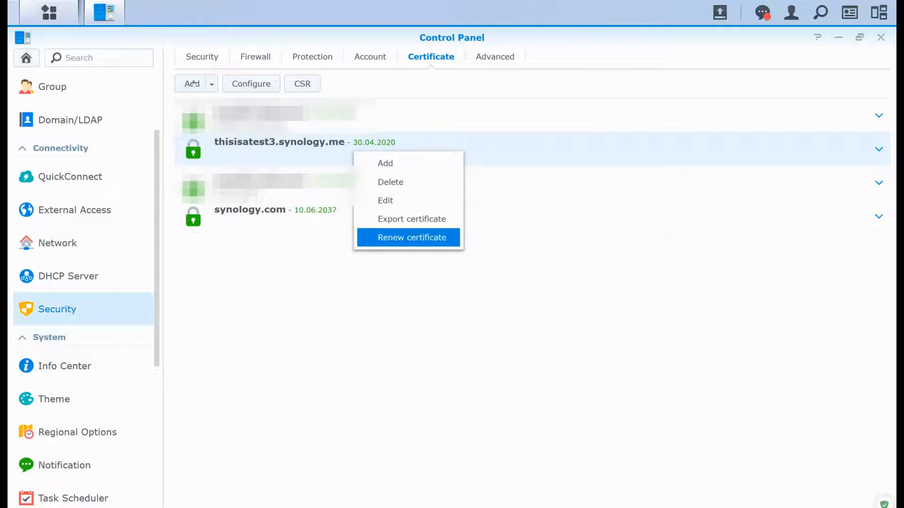
# Renew the thisisatest3.synology.me Let's Encrypt certificate and return to the firewall logs
pyautogui.click(411, 238)
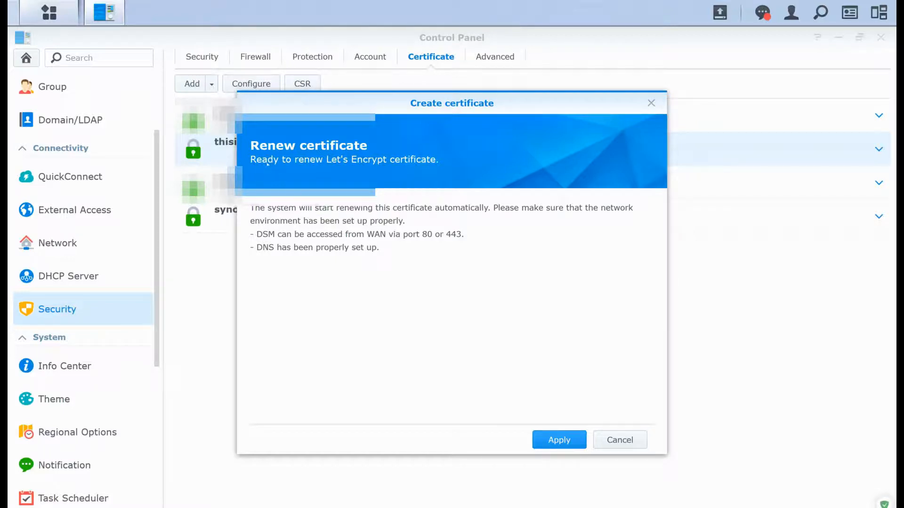
pyautogui.click(559, 440)
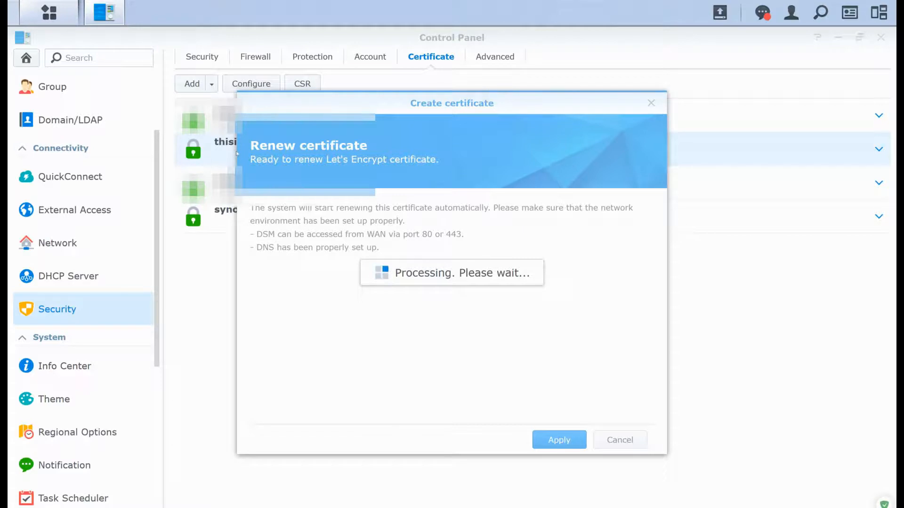
pyautogui.click(559, 440)
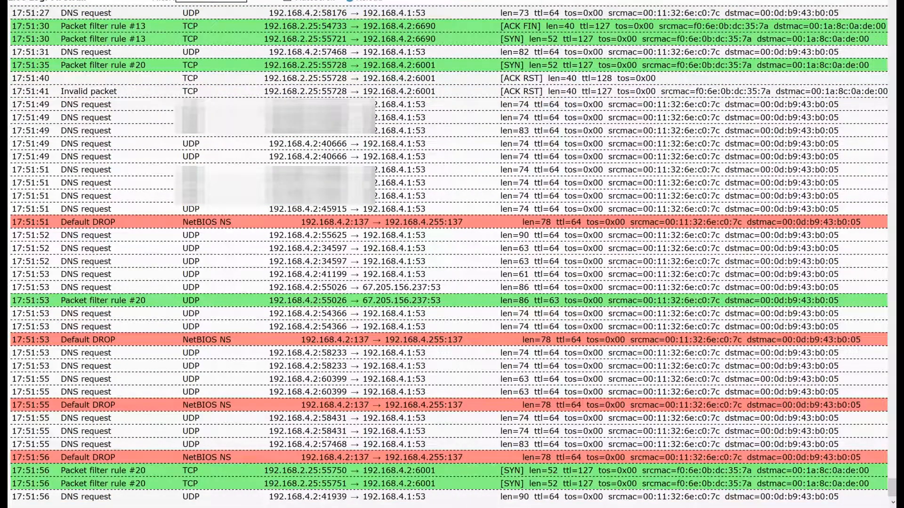
# Scroll to the rule #20 DNS entry for 67.205.156.237:53, then switch windows
pyautogui.scroll(-3)
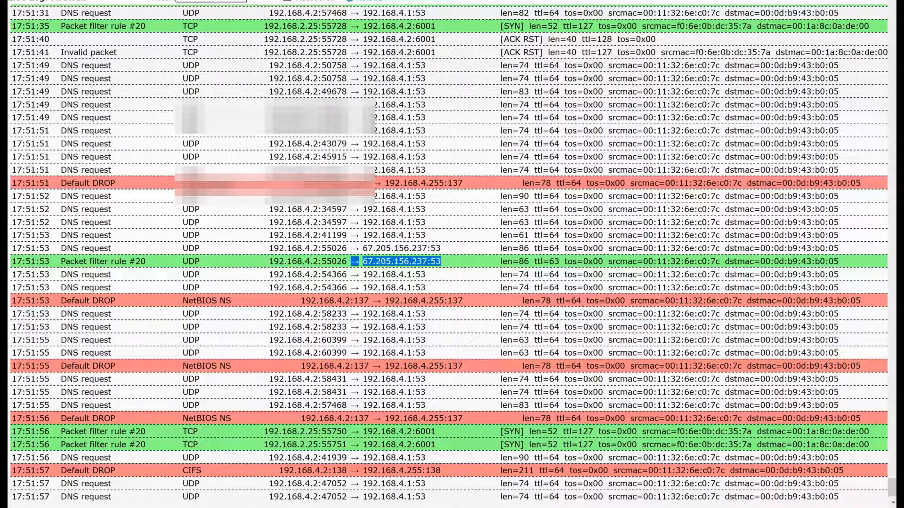
pyautogui.scroll(-3)
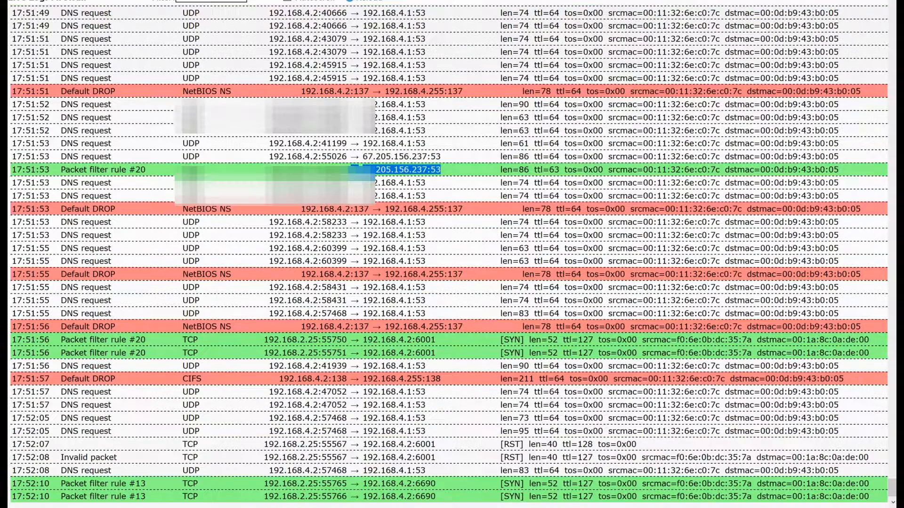
pyautogui.press('alt+tab')
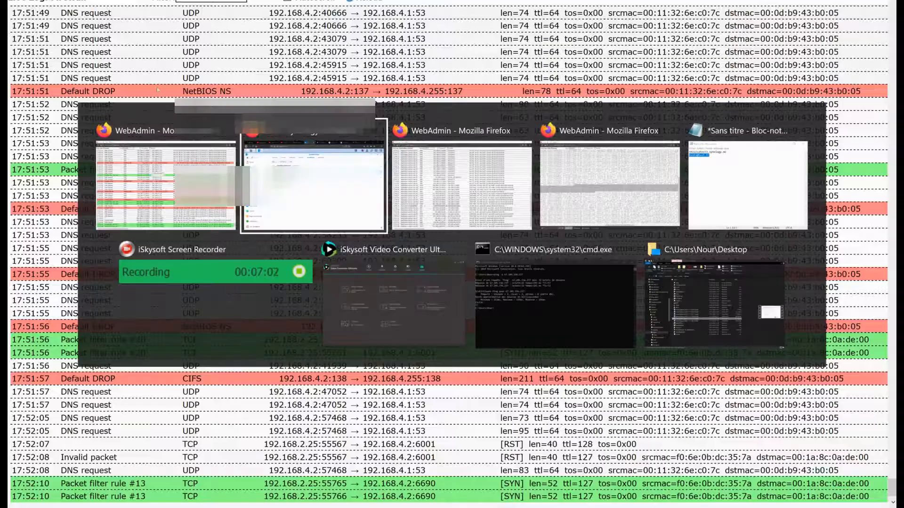